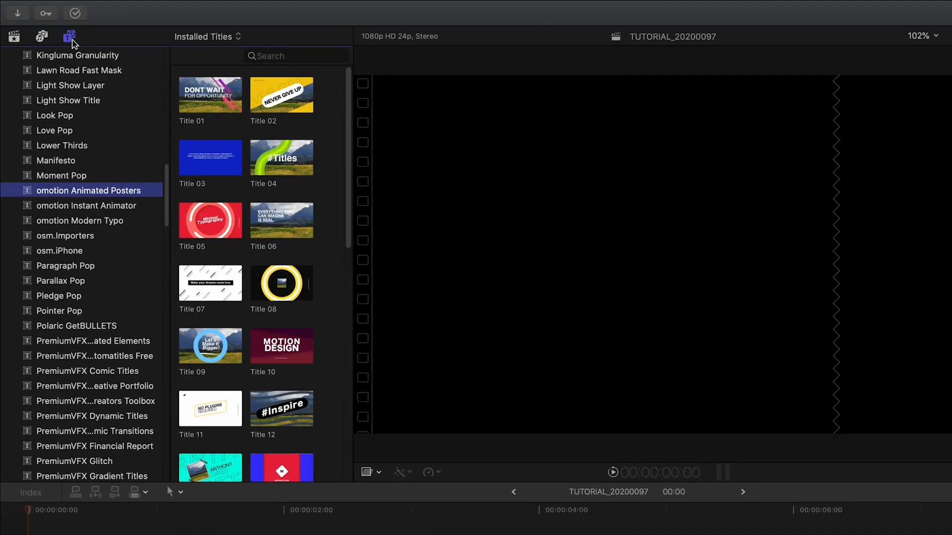
Browse the Titles library down to the oMotion Animated Posters Title 13 poster.
left_click(69, 36)
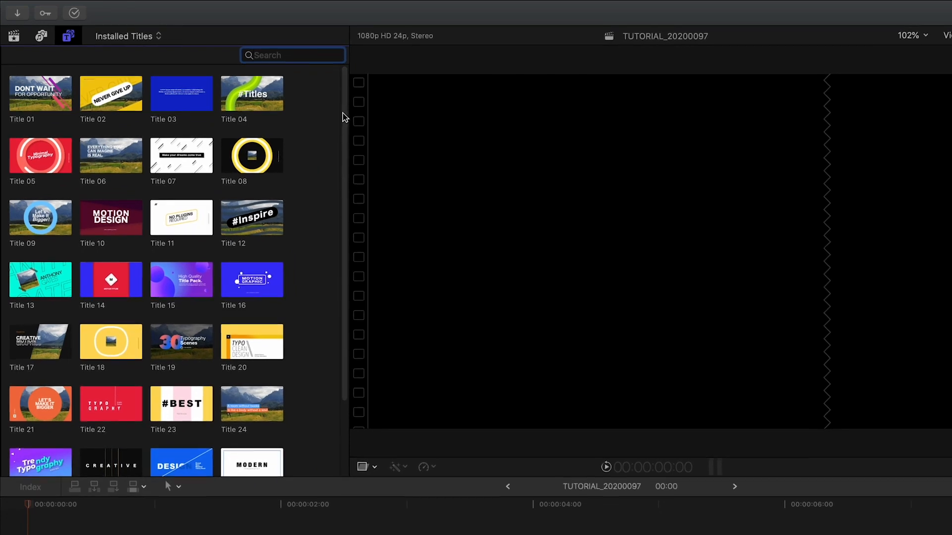
scroll("down", 3)
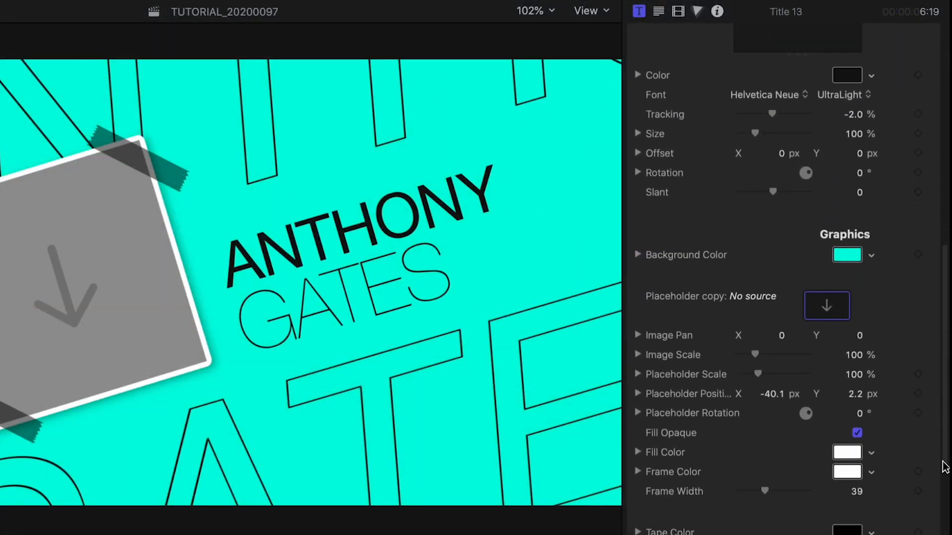
Fill the Placeholder copy well with the businessman-in-suit photo and apply it.
left_click(827, 306)
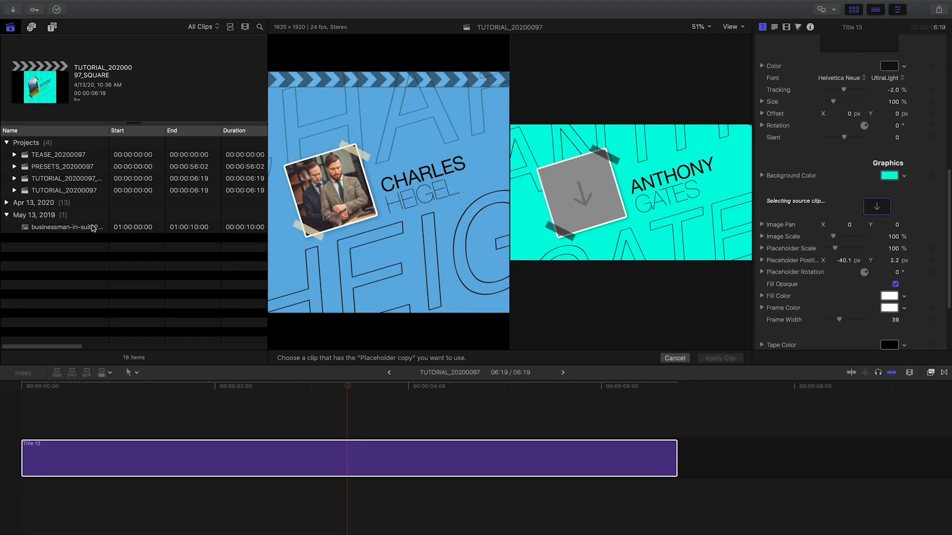
left_click(66, 226)
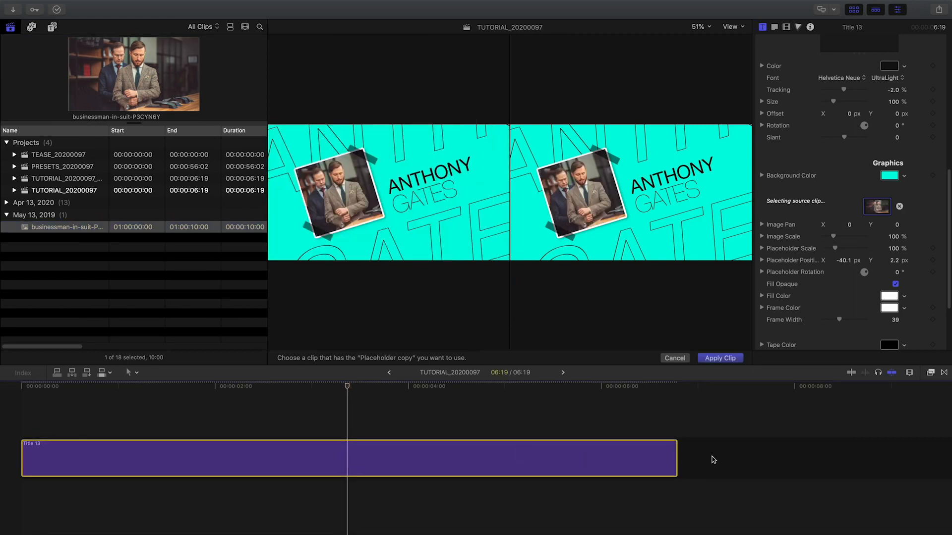
left_click(720, 357)
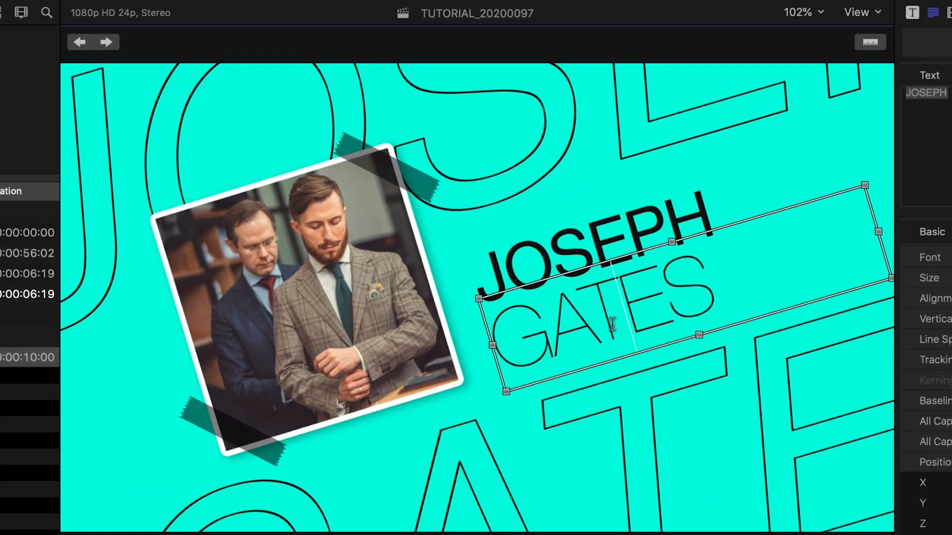
type("TEMPLETON")
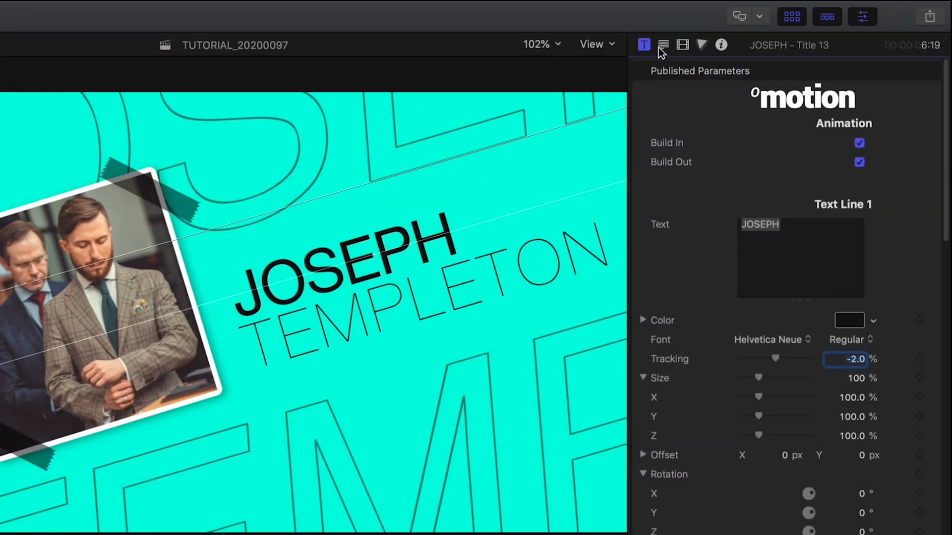
left_click(859, 142)
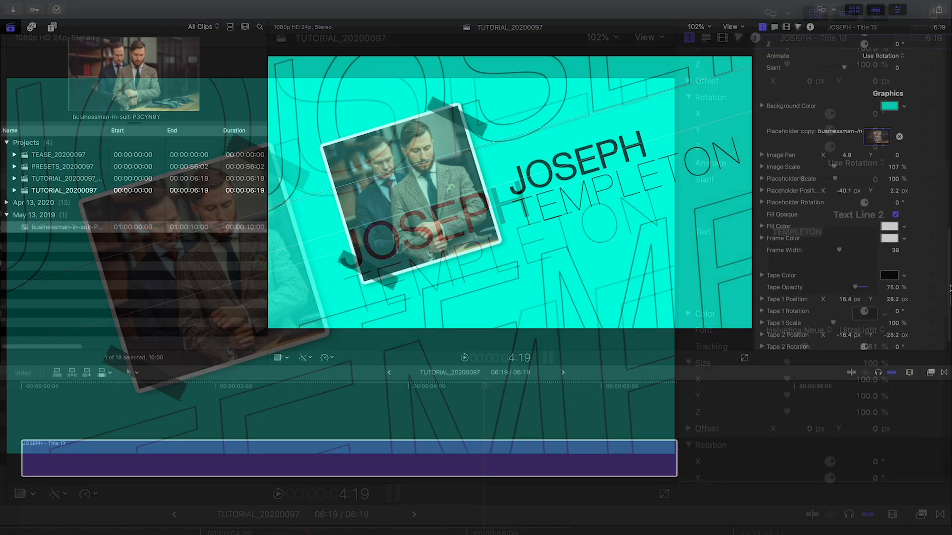
left_click(889, 106)
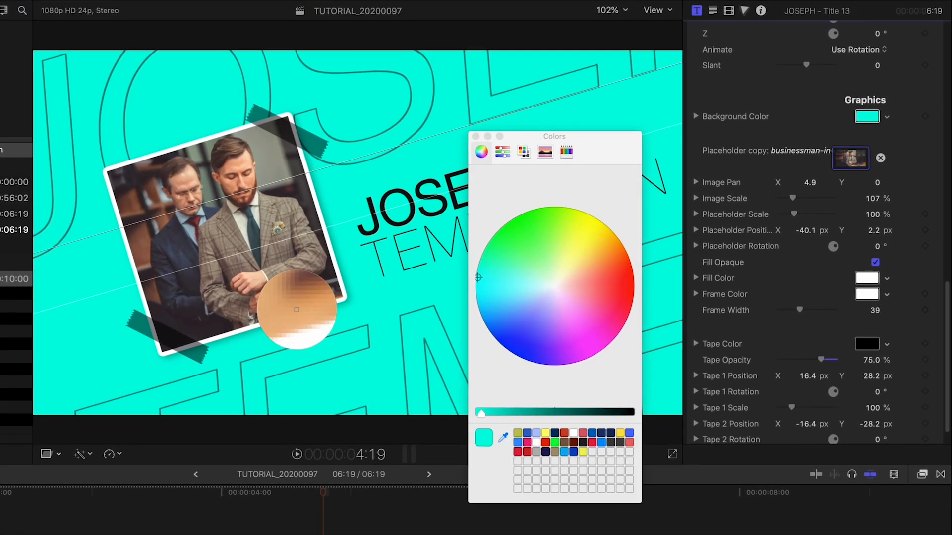
Try a beige Background Color, then settle on a light blue.
left_click(567, 280)
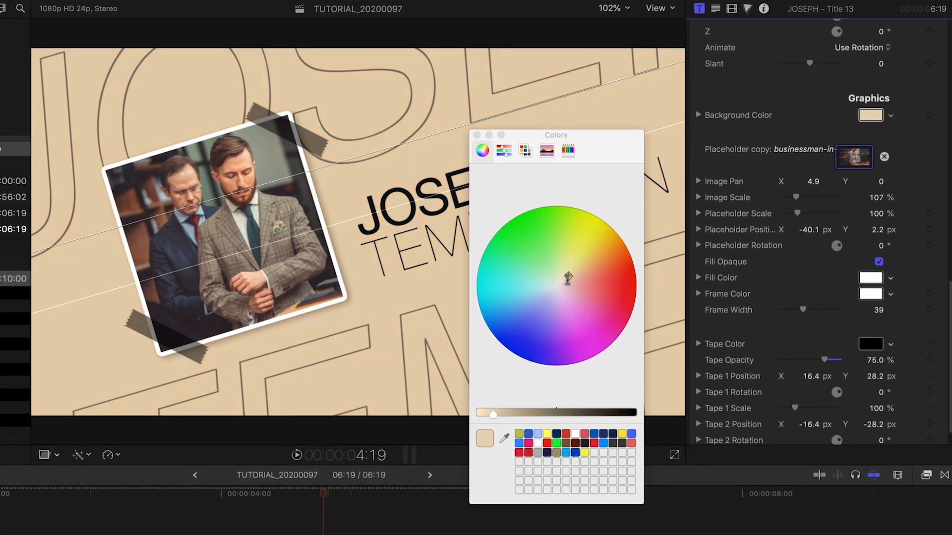
left_click(532, 296)
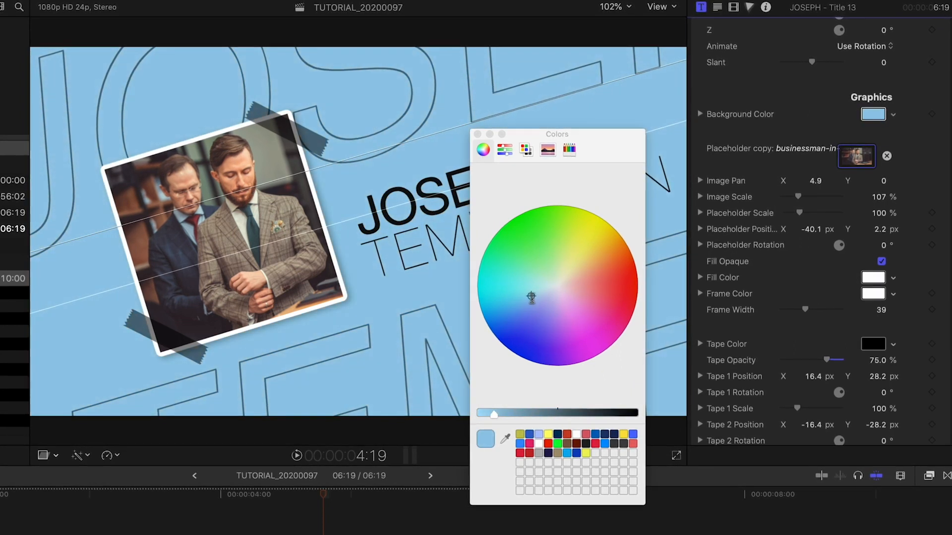